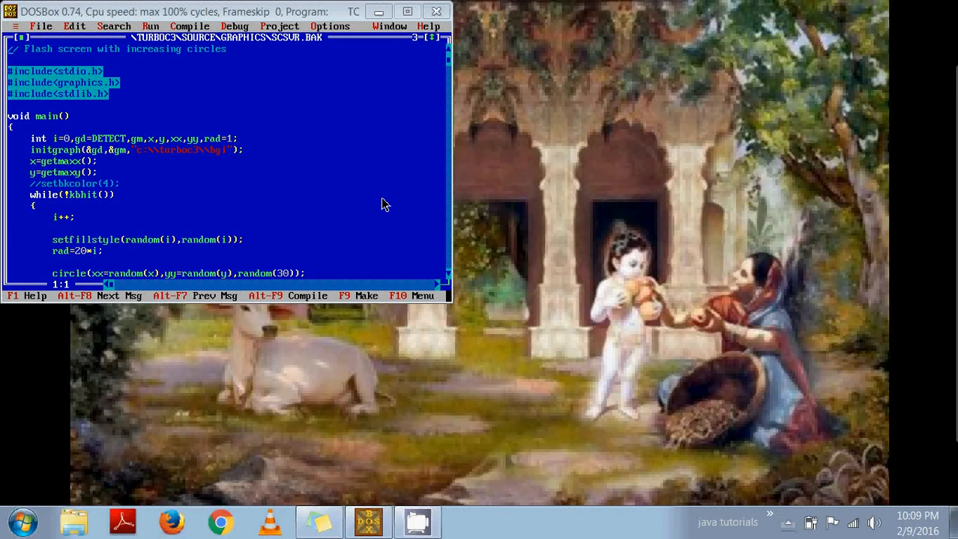
mouse_move(377, 180)
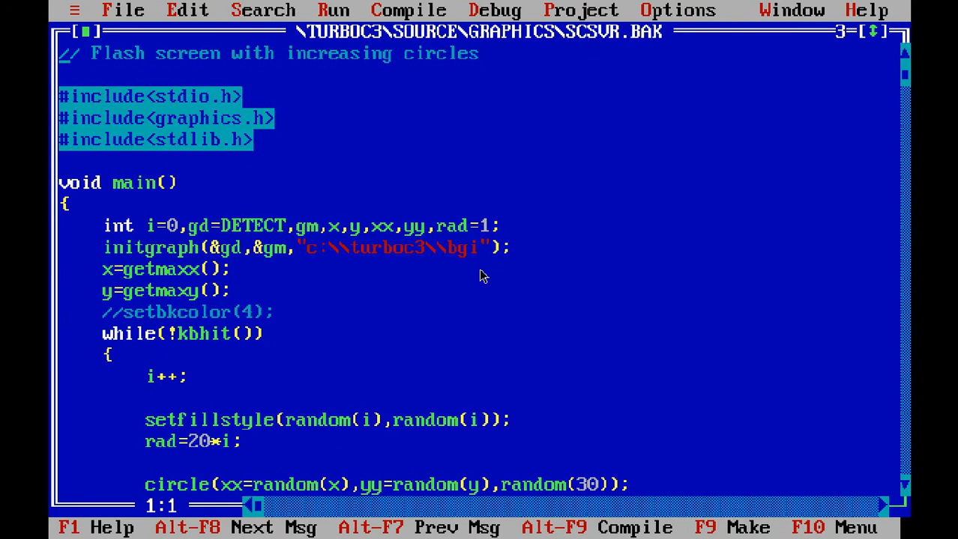
Scroll through the SCSVR source down to the closing brace of main
scroll(down, 3)
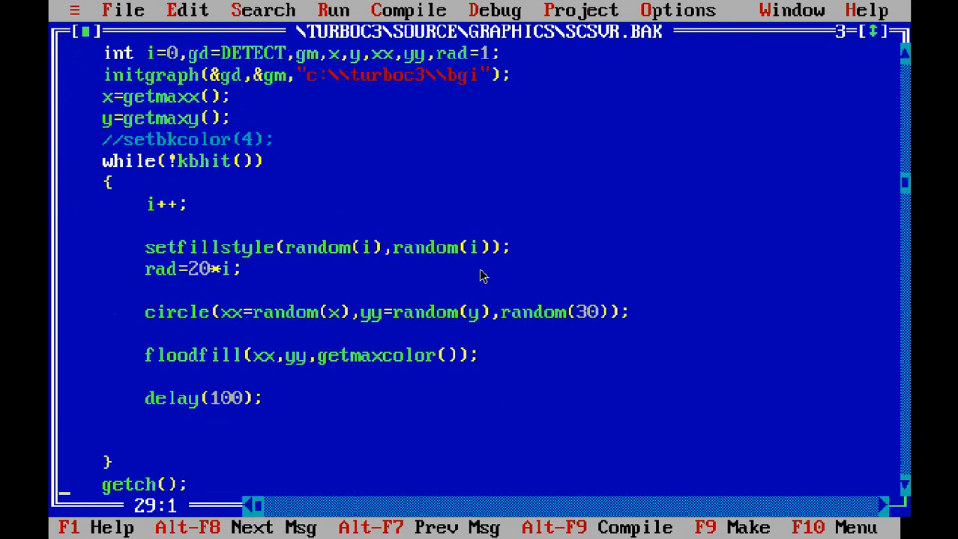
scroll(down, 3)
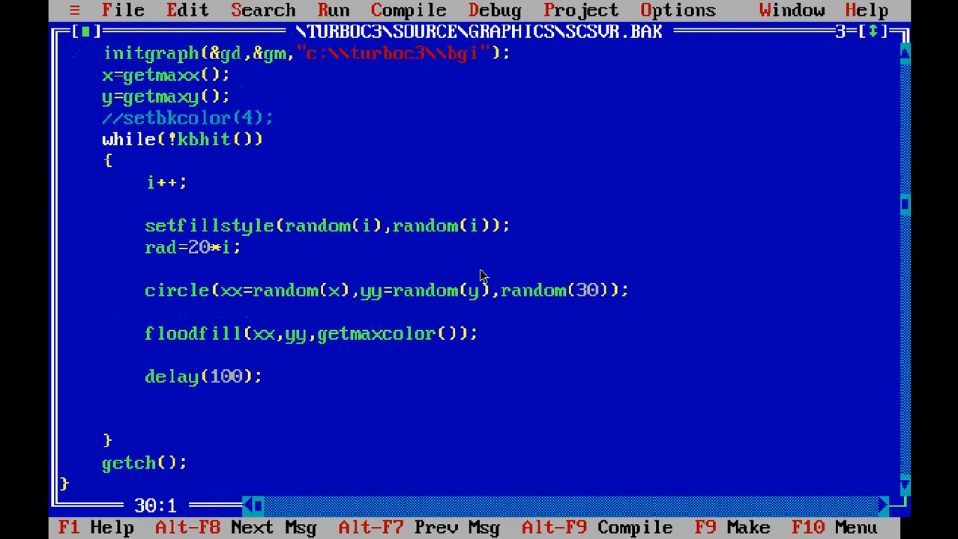
key(Right)
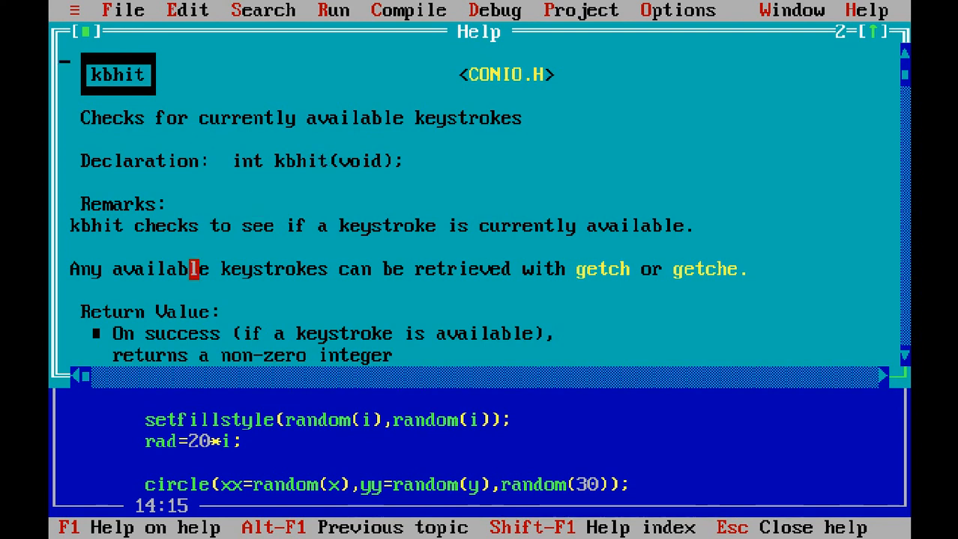
scroll(down, 3)
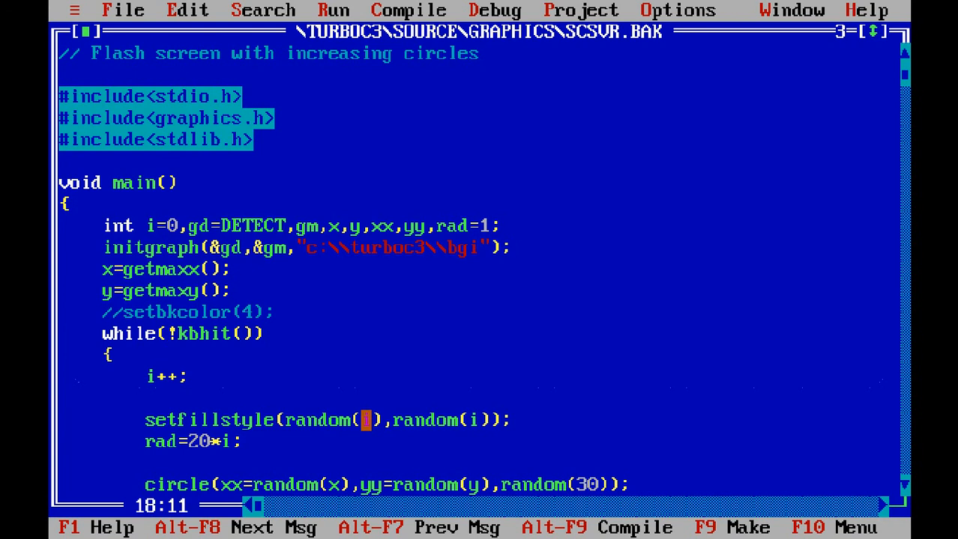
Delete the unused rad=20*i; line so setfillstyle leads directly into circle
click(172, 225)
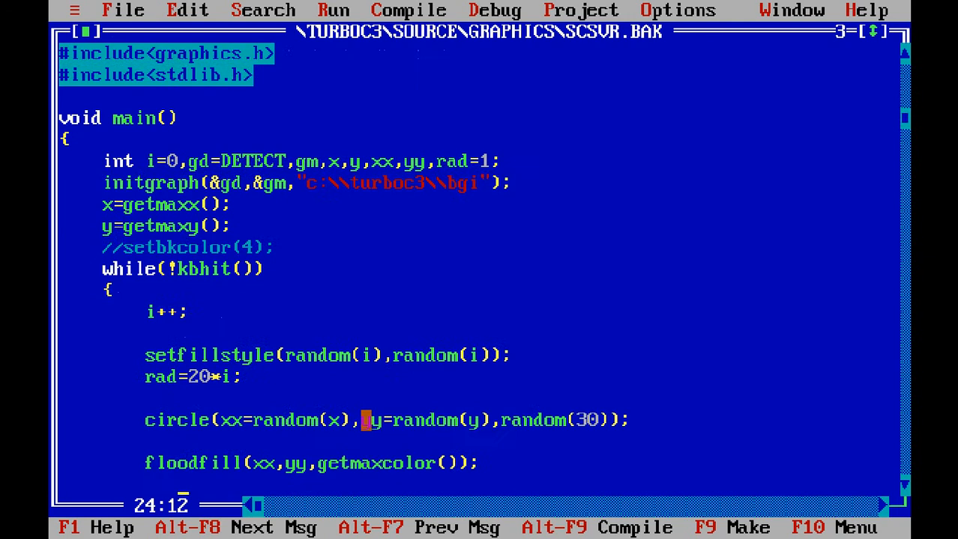
scroll(down, 3)
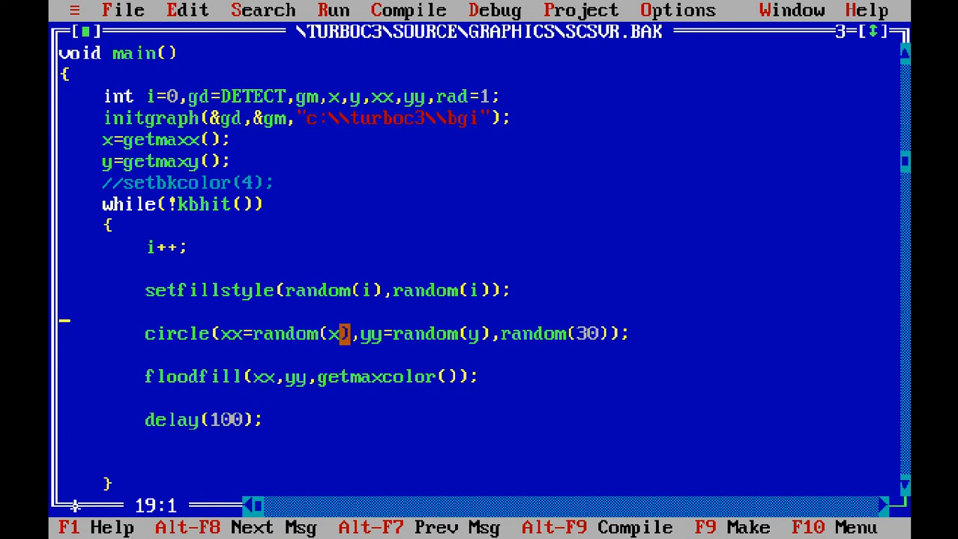
click(473, 333)
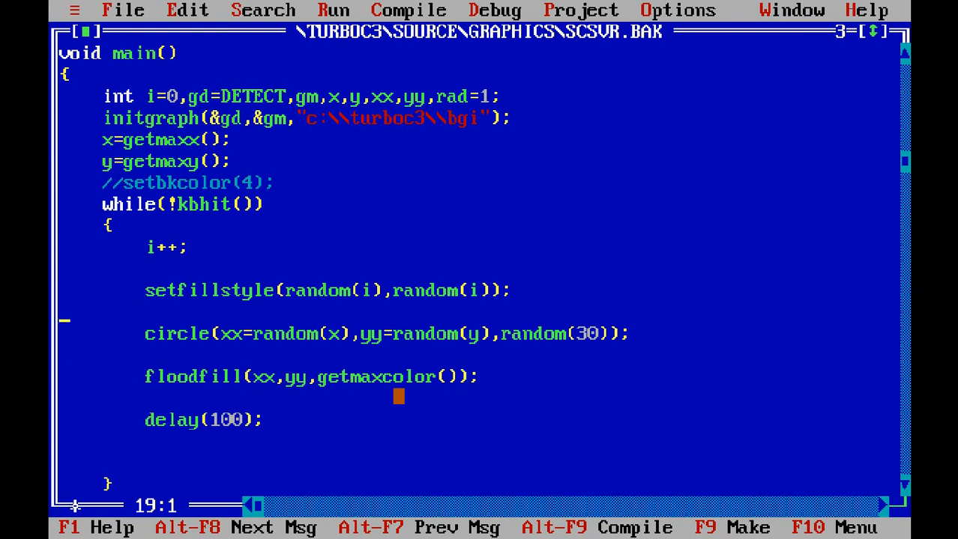
click(182, 334)
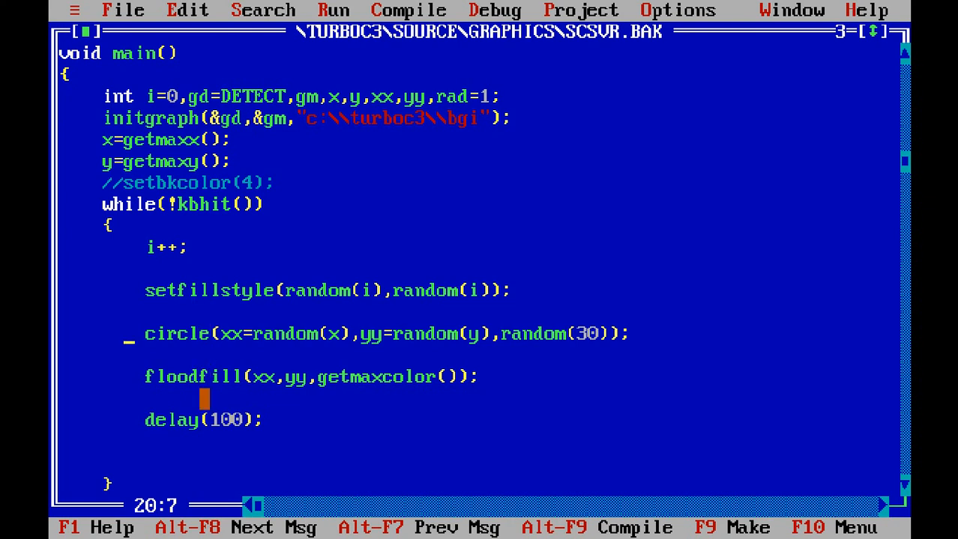
key(Down)
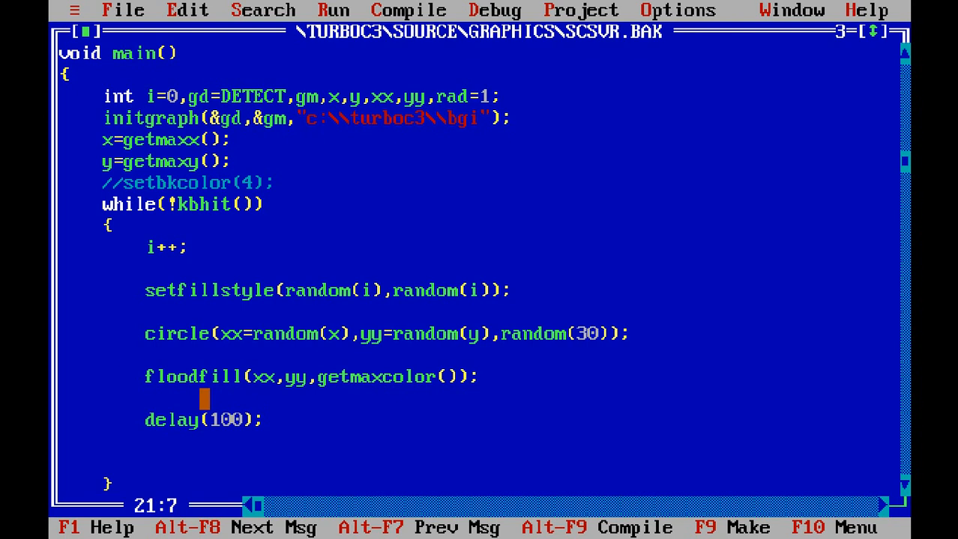